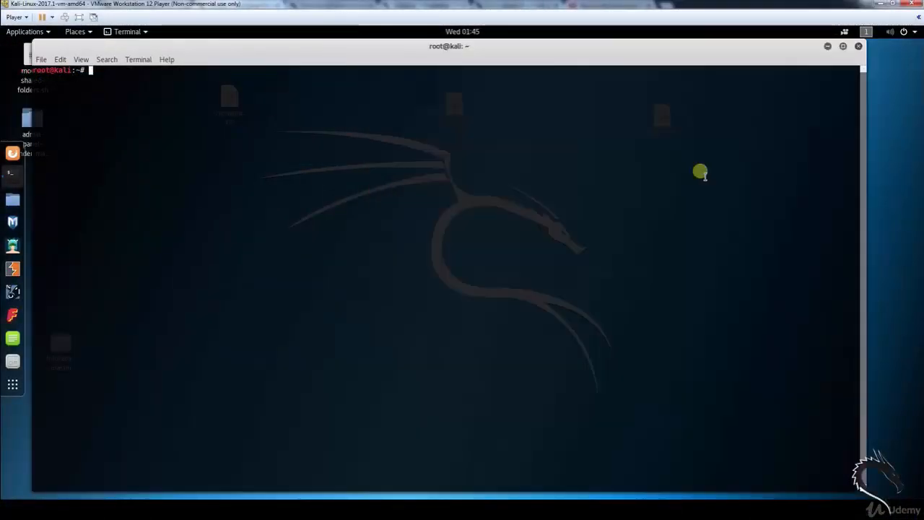
Step: Print the Faraday launcher help with python-faraday -h, listing its usage and optional arguments
{"action": "type", "text": "python-faraday -h"}
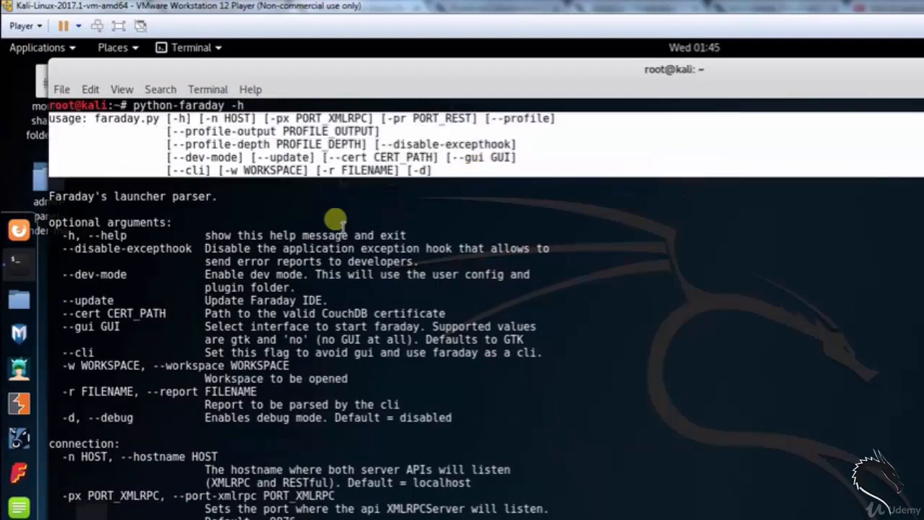
{"action": "mouse_move", "coordinate": [484, 173]}
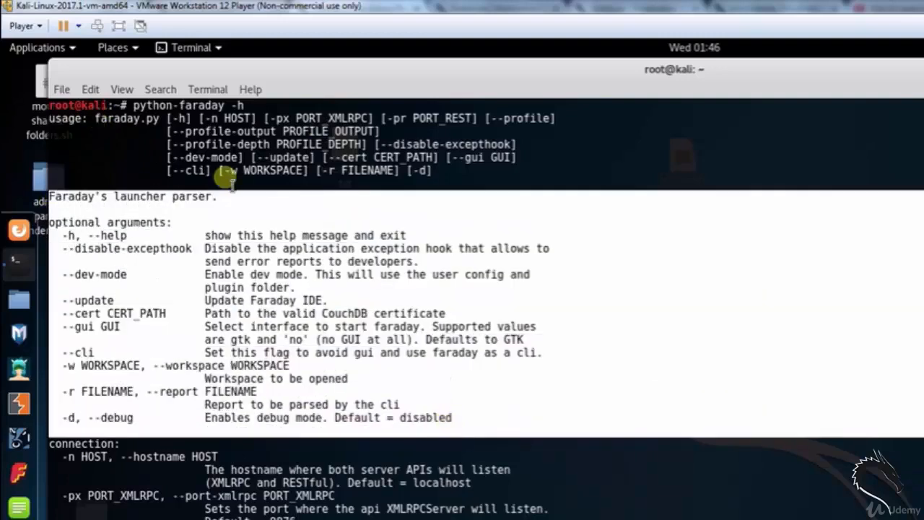
{"action": "mouse_move", "coordinate": [50, 448]}
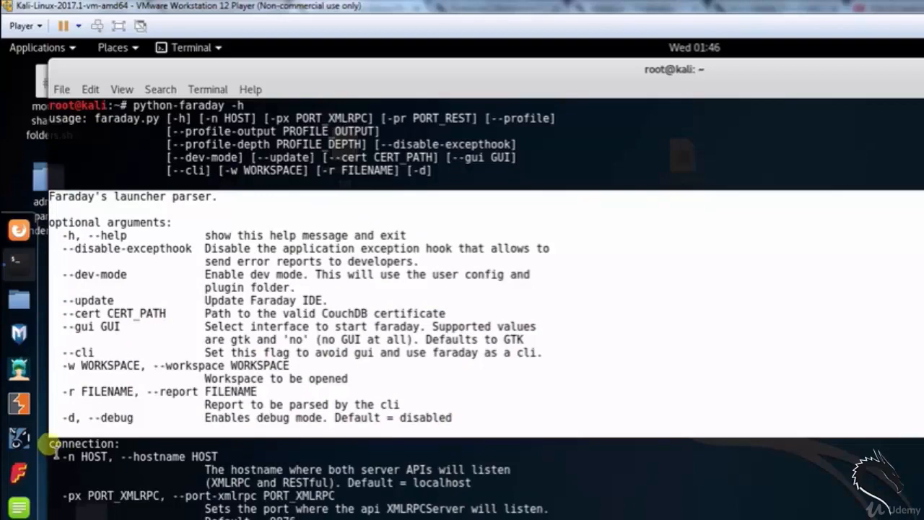
{"action": "mouse_move", "coordinate": [456, 432]}
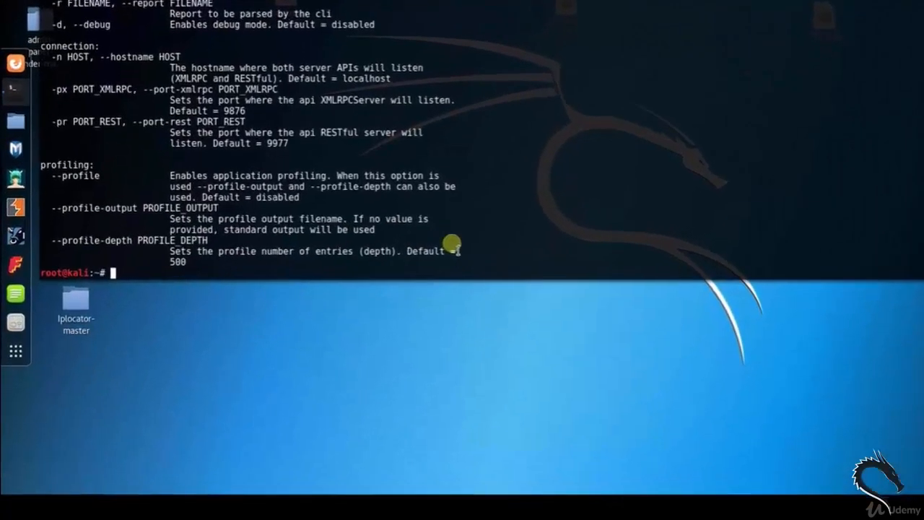
Step: Start Faraday 2.4.0 with python-faraday, loading the current workspace with API OK
{"action": "type", "text": "python-faraday"}
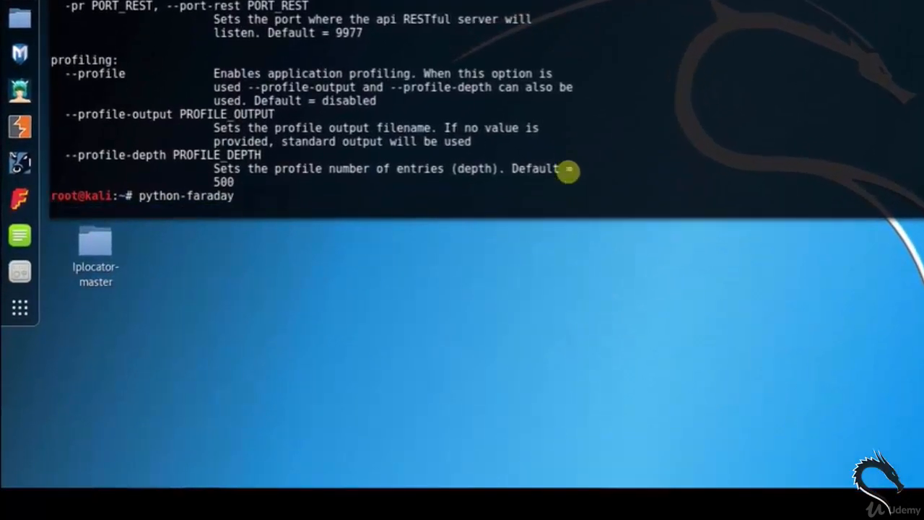
{"action": "key", "text": "Return"}
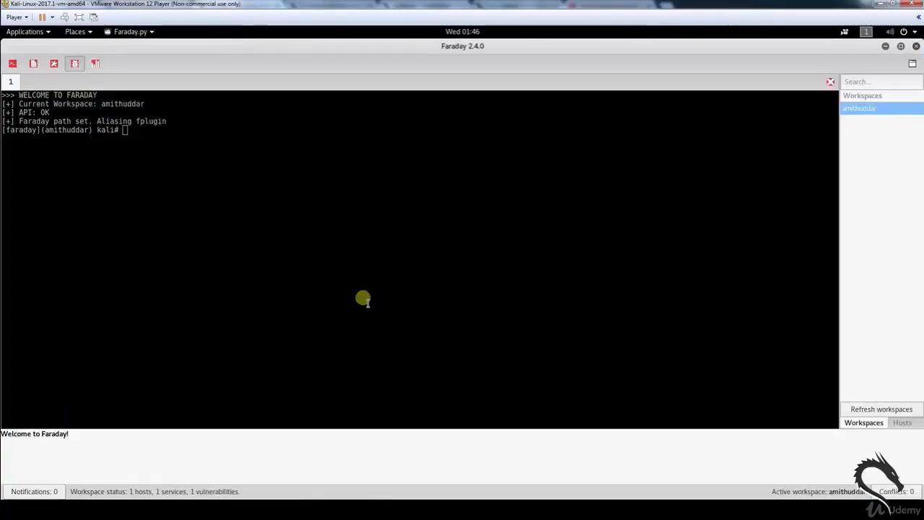
{"action": "mouse_move", "coordinate": [149, 196]}
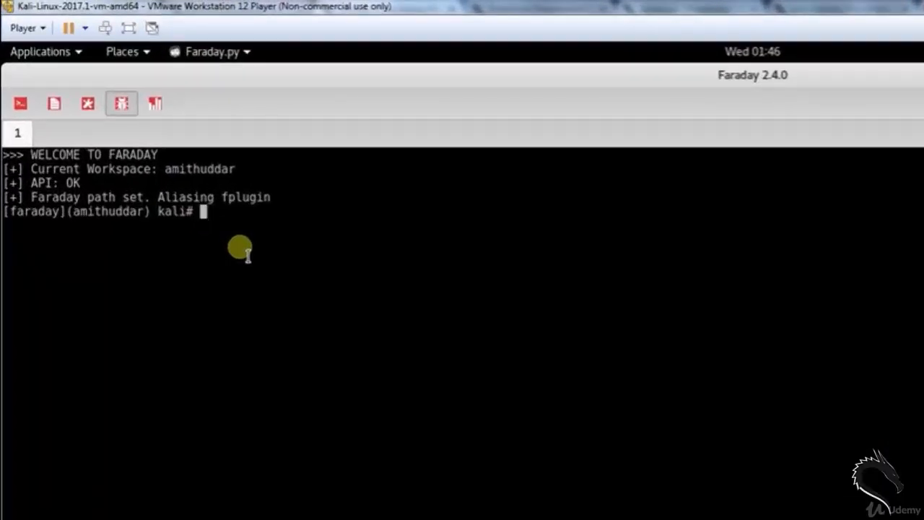
Step: Run nmap -A 127.0.0.1 from the Faraday console so the host appears with two http vulnerabilities
{"action": "type", "text": "nma"}
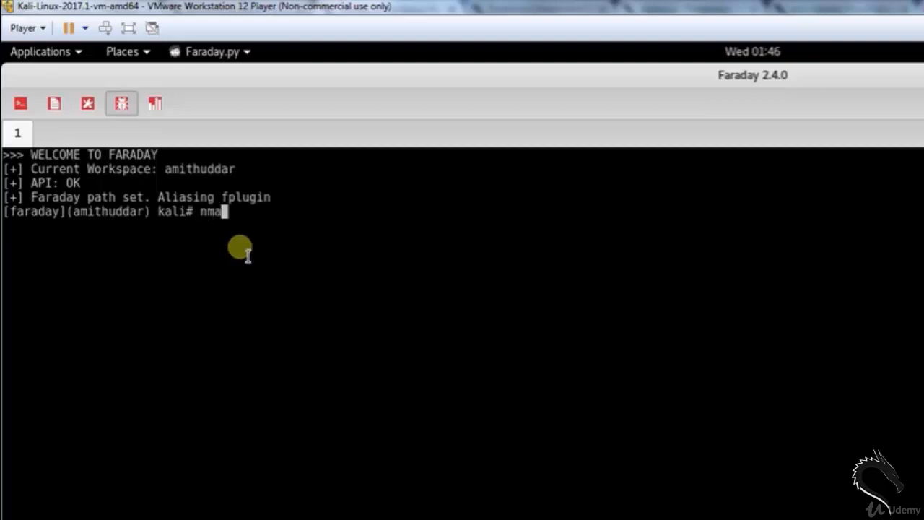
{"action": "type", "text": "p -A"}
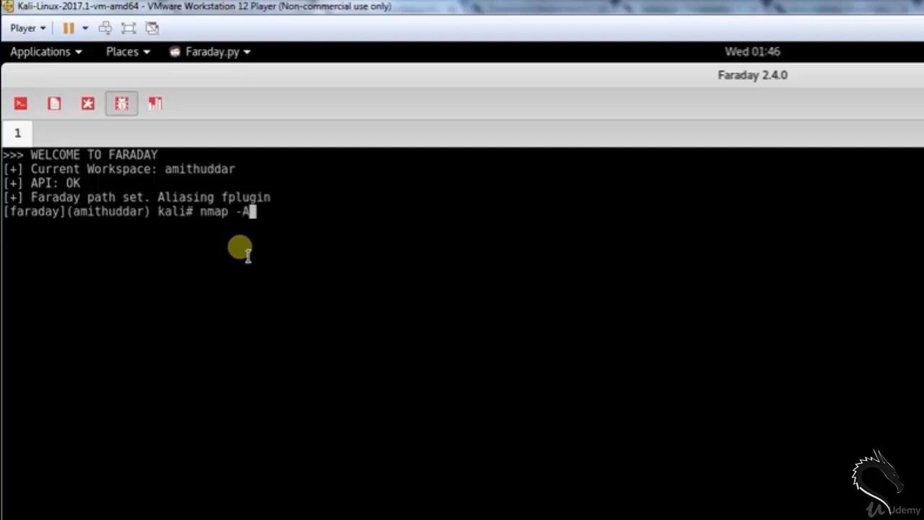
{"action": "type", "text": "1"}
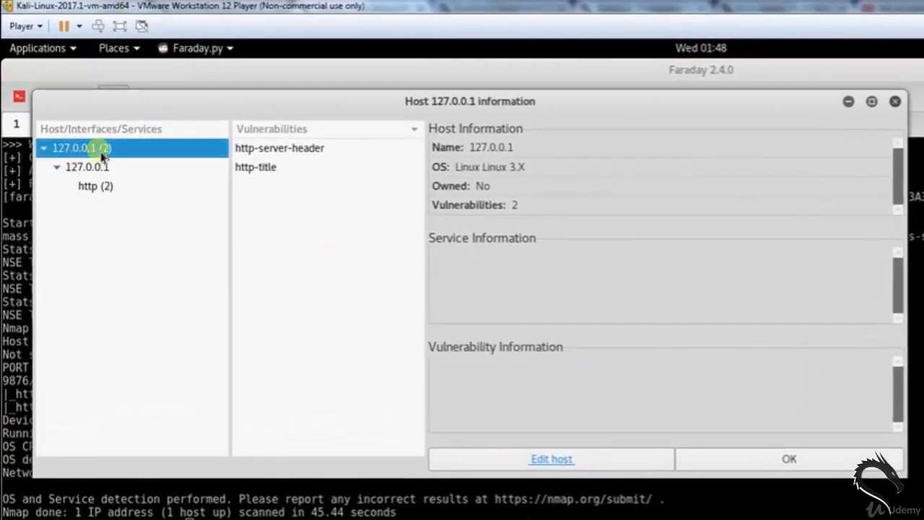
Step: Review 127.0.0.1's interface, the open http service on tcp 9876 and the http-server-header vulnerability
{"action": "double_click", "coordinate": [491, 147]}
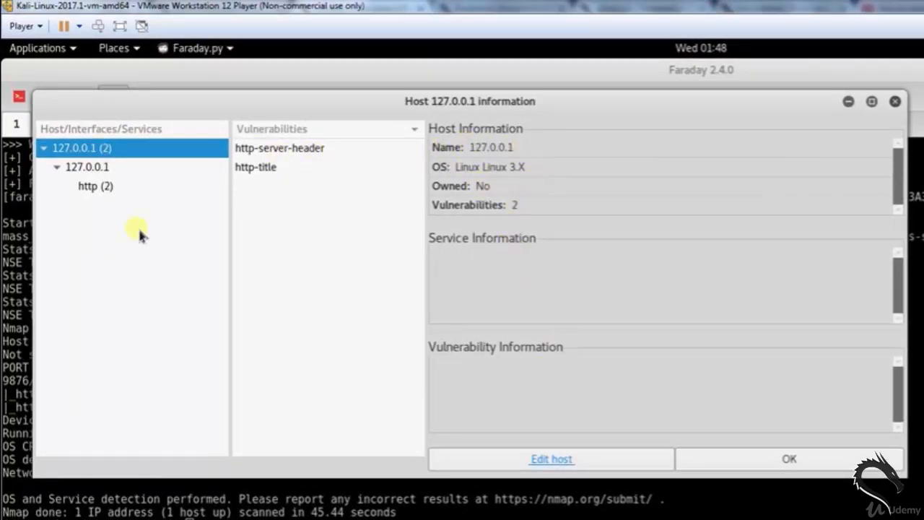
{"action": "left_click", "coordinate": [86, 167]}
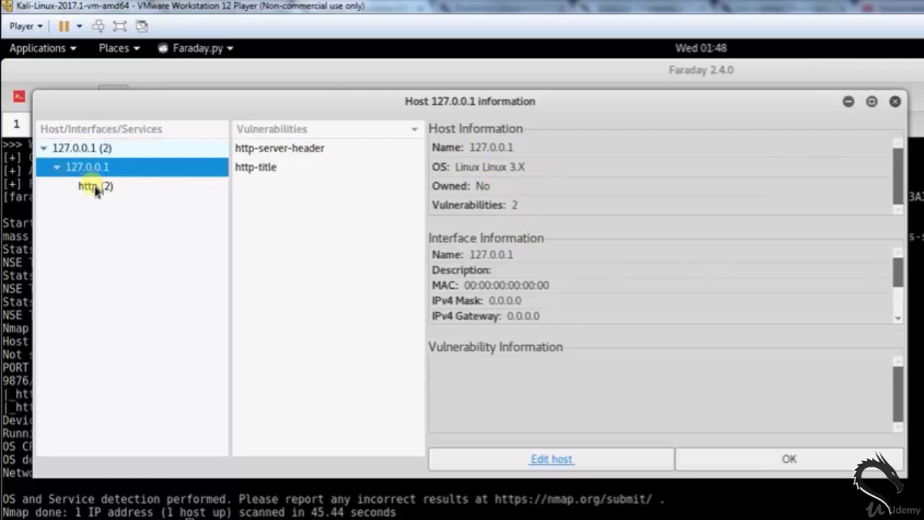
{"action": "left_click", "coordinate": [95, 184]}
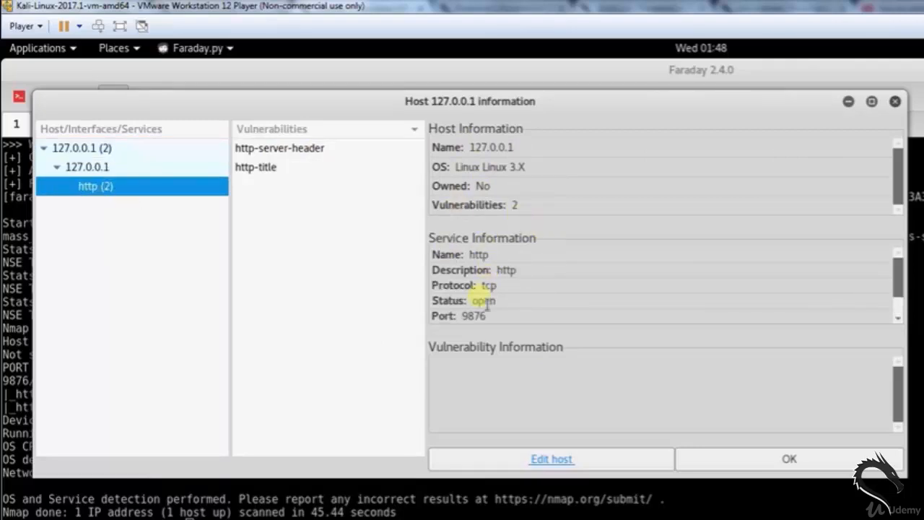
{"action": "double_click", "coordinate": [483, 300]}
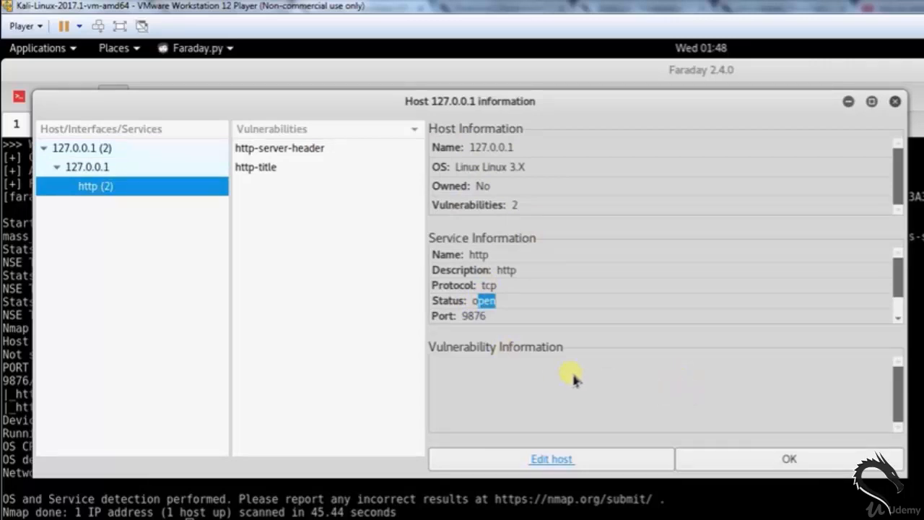
{"action": "left_click", "coordinate": [280, 147]}
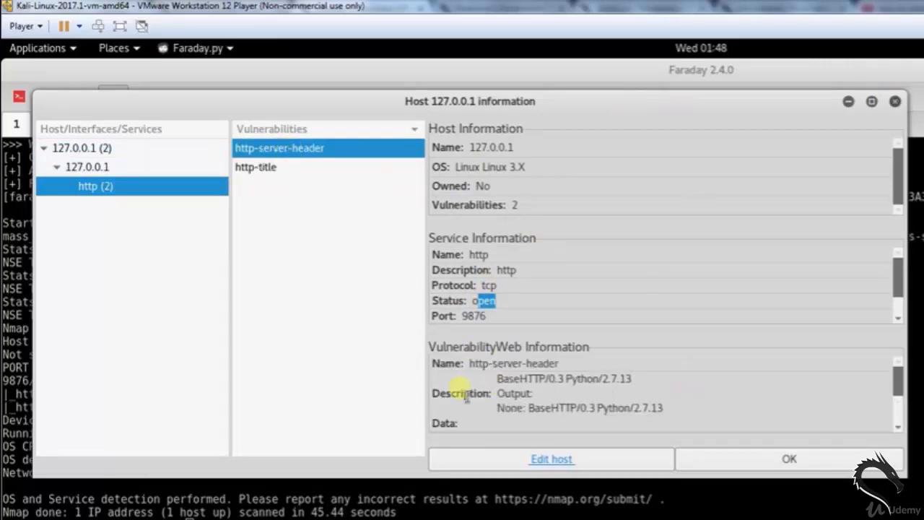
{"action": "mouse_move", "coordinate": [494, 378]}
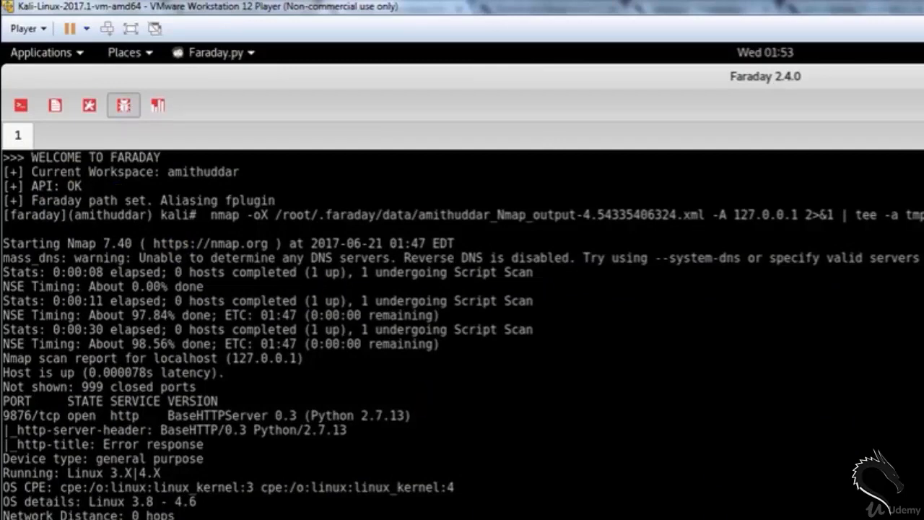
Step: Add a second console tab and show the workspace amithuddar web dashboard in Firefox
{"action": "left_click", "coordinate": [20, 105]}
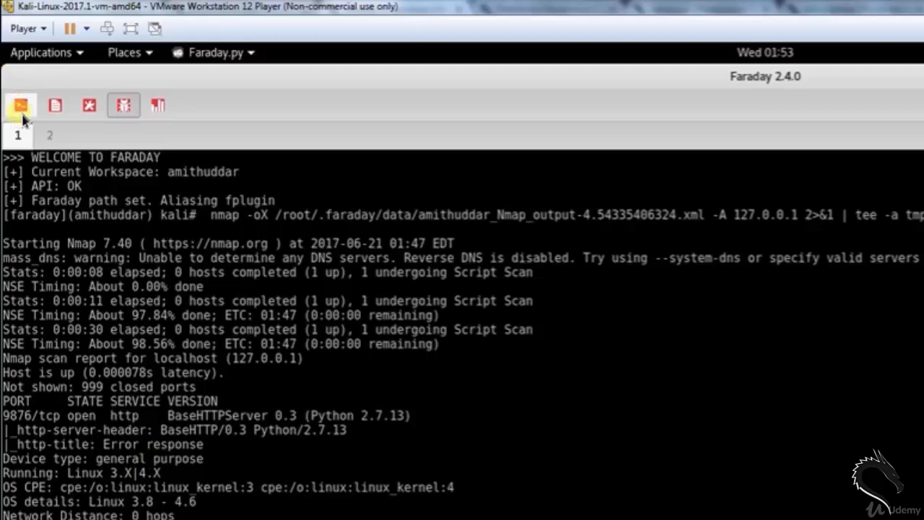
{"action": "left_click", "coordinate": [49, 135]}
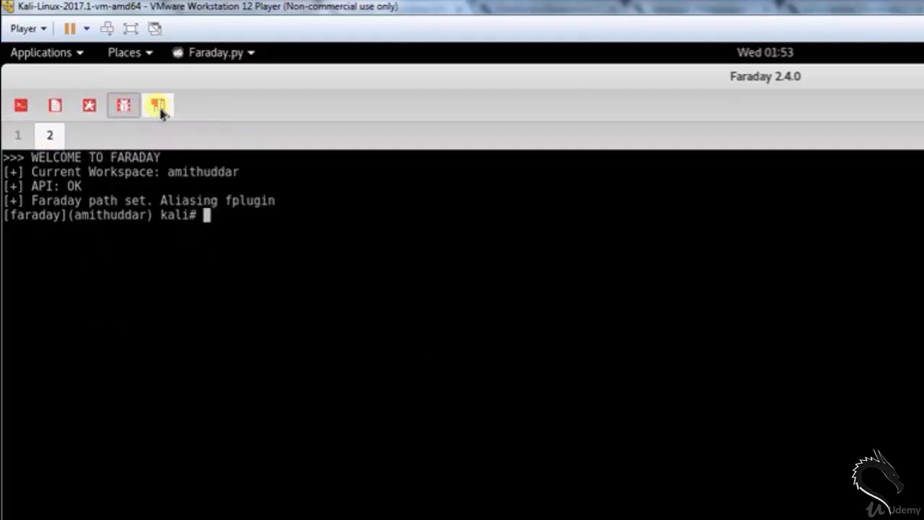
{"action": "left_click", "coordinate": [158, 104]}
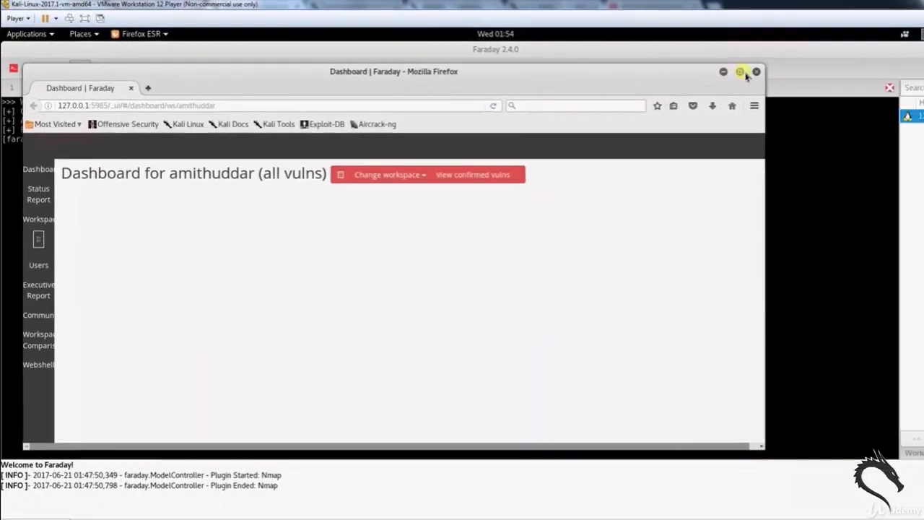
Step: Close the Firefox dashboard window and shut Faraday down, back at the root terminal prompt
{"action": "left_click", "coordinate": [739, 73]}
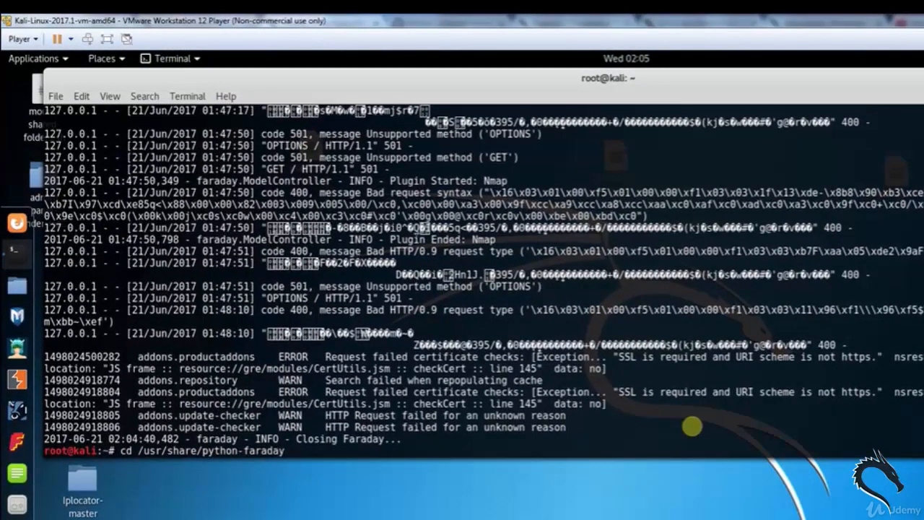
Step: Change into /usr/share/python-faraday/plugins/repo and list its plugin folders (nmap, nessus, metasploit)
{"action": "type", "text": "/plugins/r"}
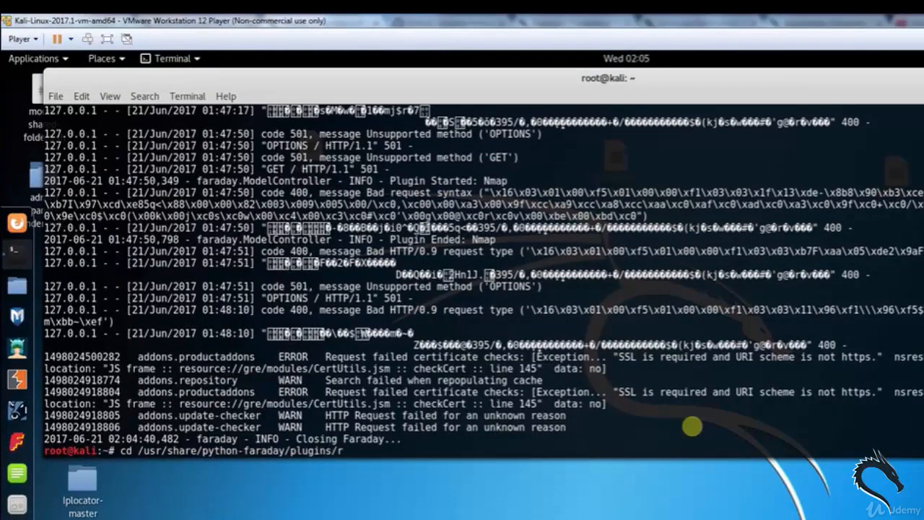
{"action": "type", "text": "epo"}
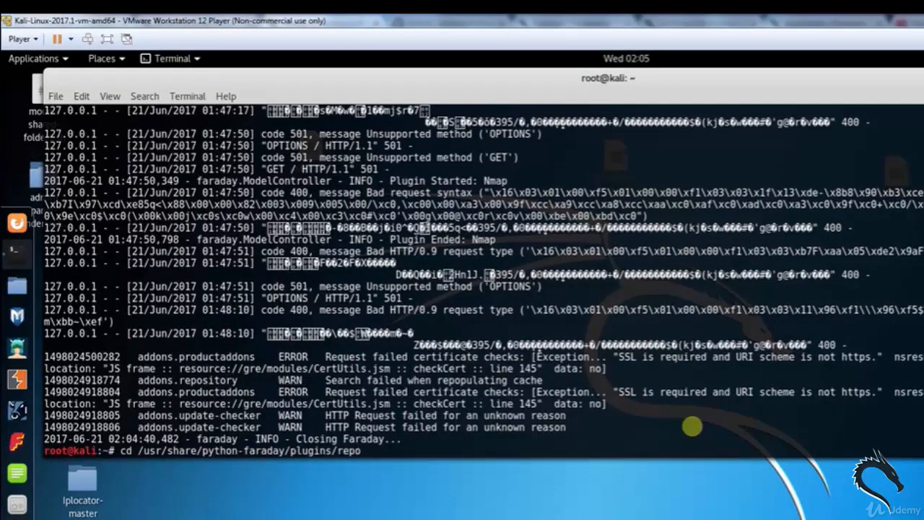
{"action": "key", "text": "Return"}
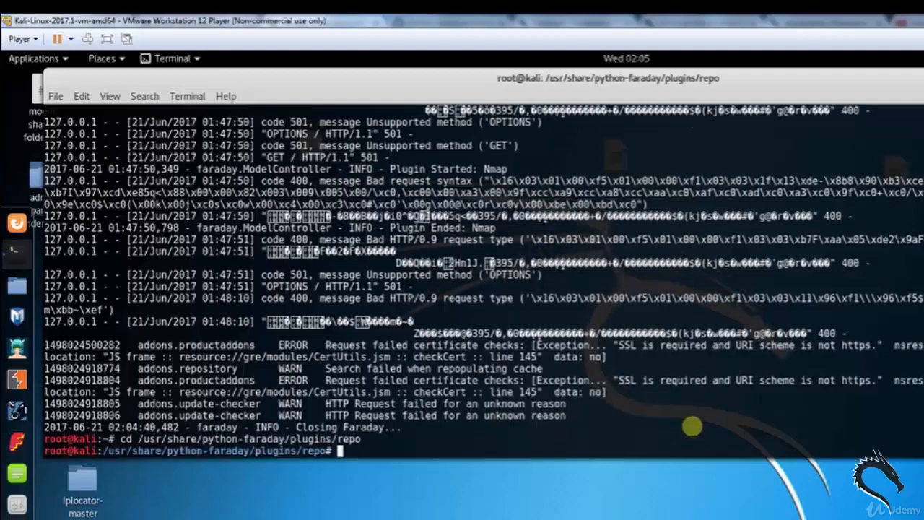
{"action": "type", "text": "ls"}
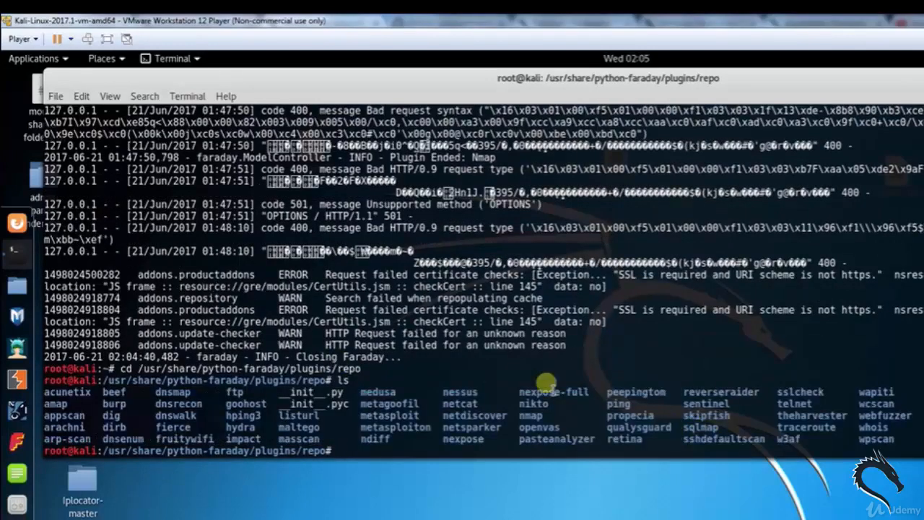